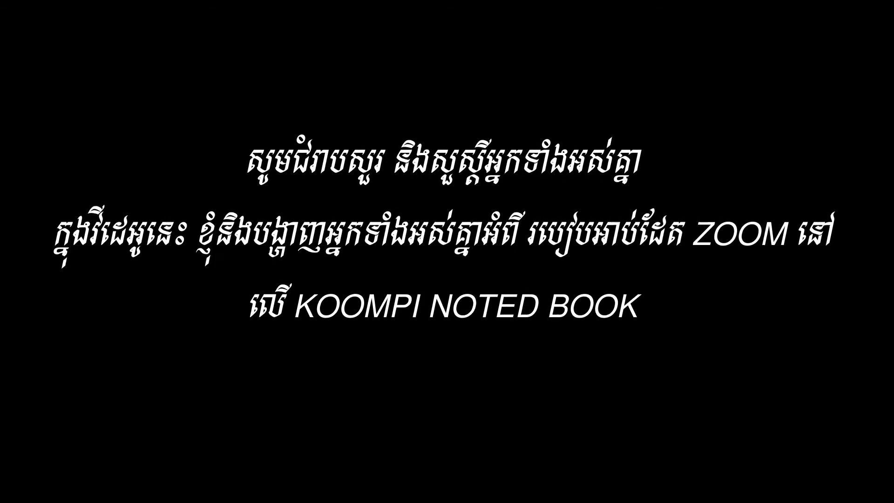
Run 'pi -Sy zoom' at the Konsole bash prompt to sync databases and install zoom
type("KO")
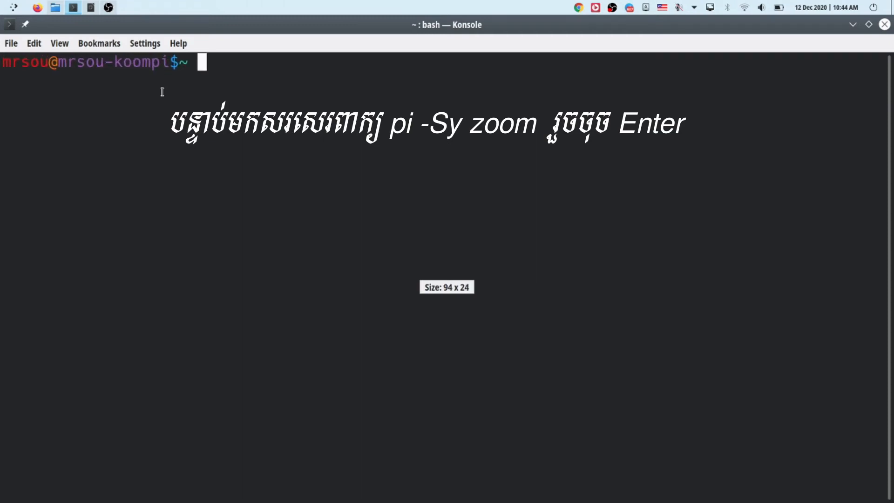
type("P")
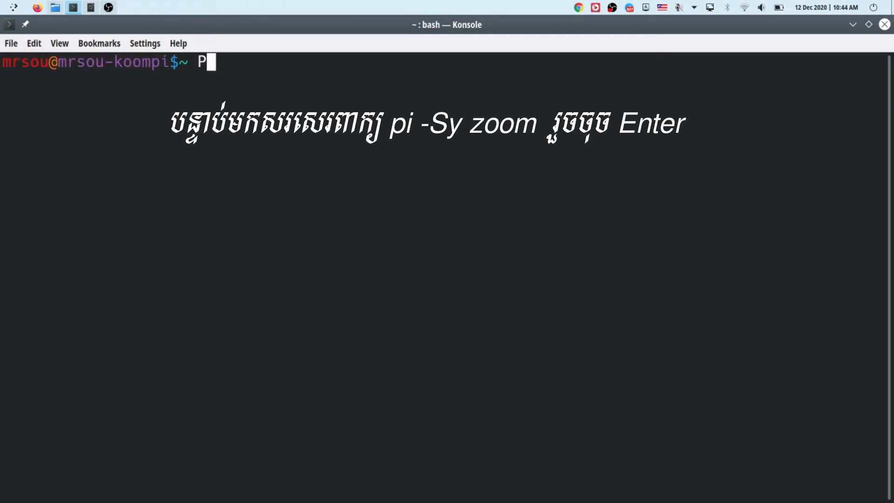
type("i")
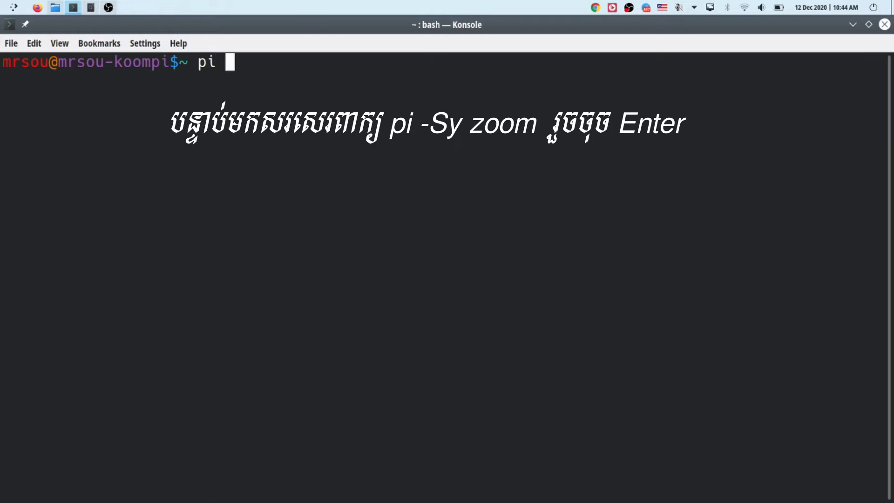
type("-")
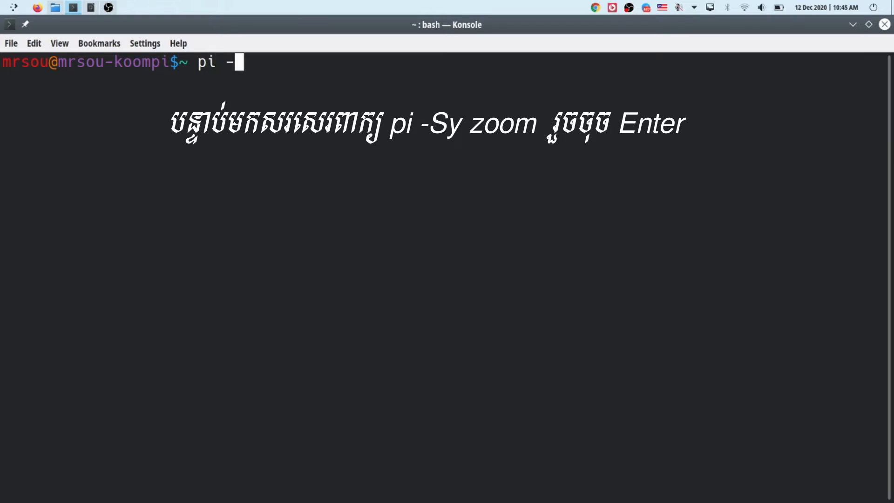
type("Sy")
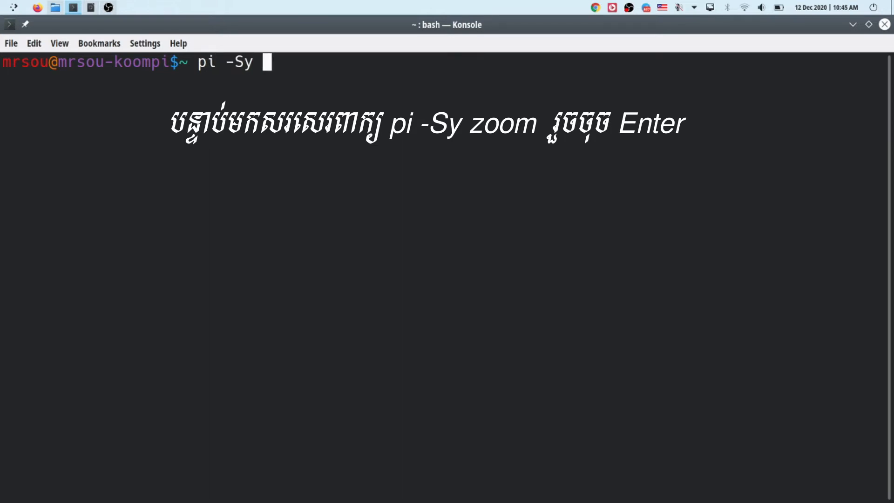
type("zoom")
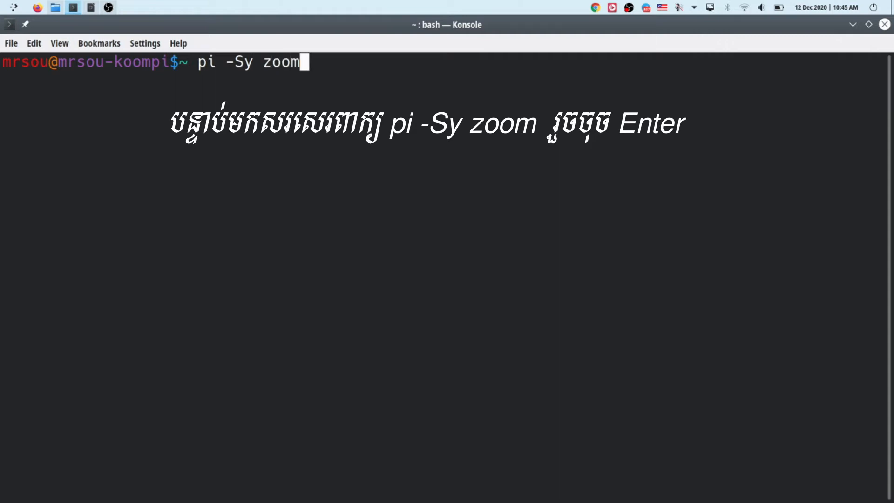
double_click(248, 61)
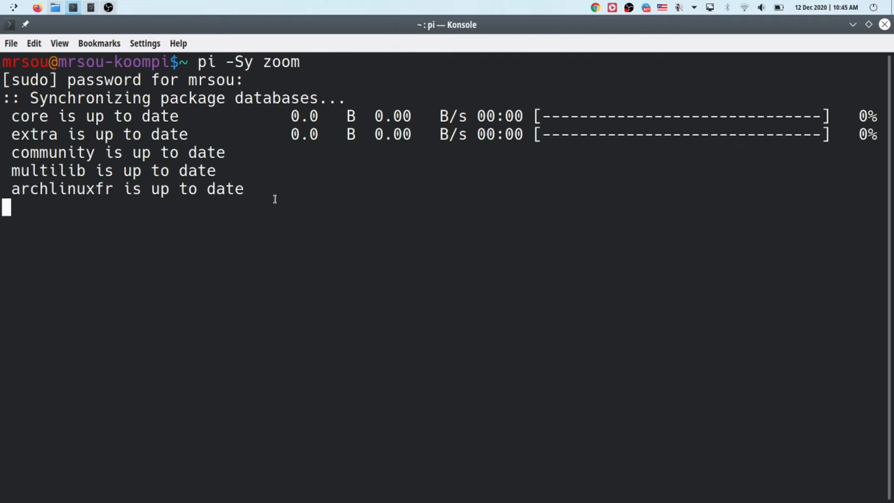
mouse_move(269, 246)
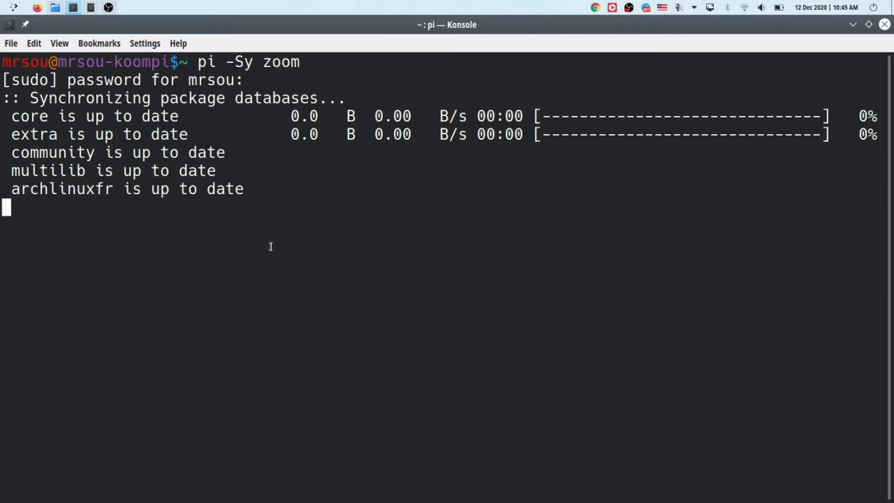
Enter the sudo password and quit the zoom PKGBUILD pager to reach the Proceed prompt
type("1")
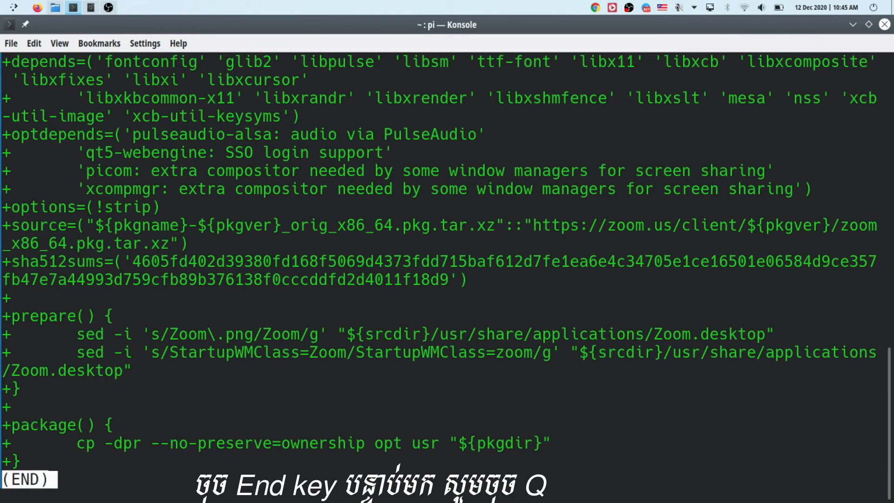
key("q")
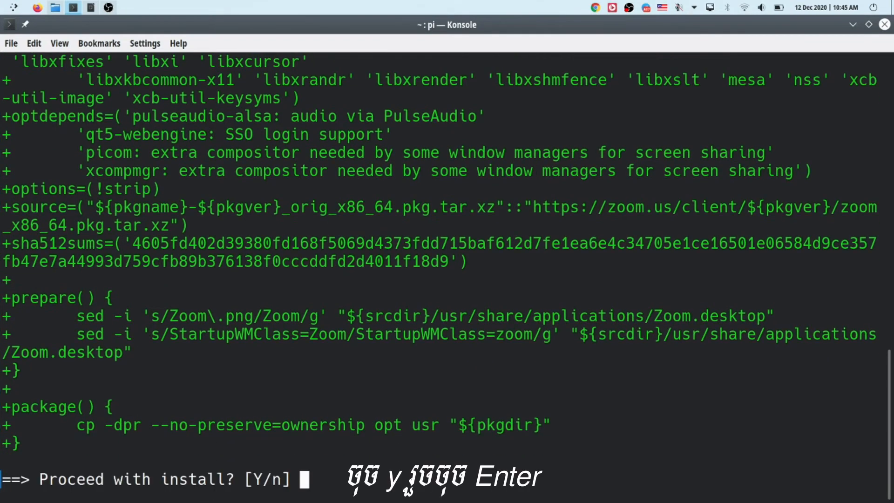
Answer 'y' to confirm installing zoom 5.4.56259 and let makepkg build it
type("y")
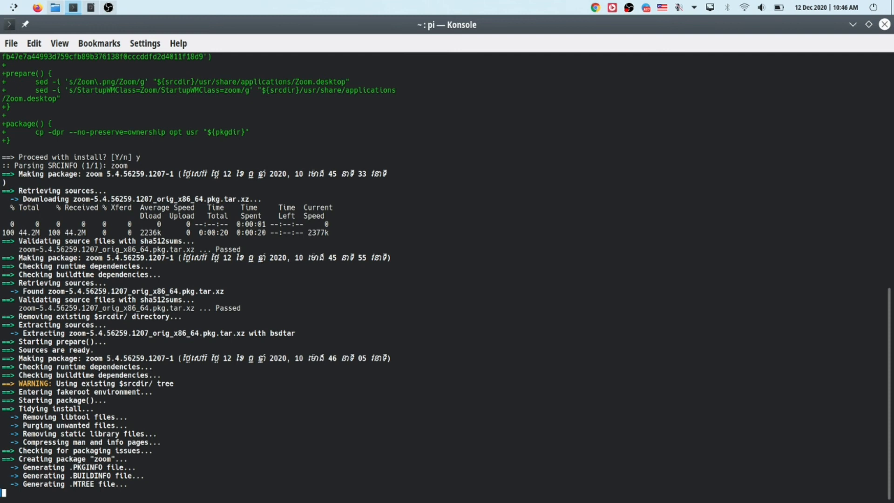
Scroll through the finished zoom install output and start typing 'cl' at the returned prompt
scroll("down", 3)
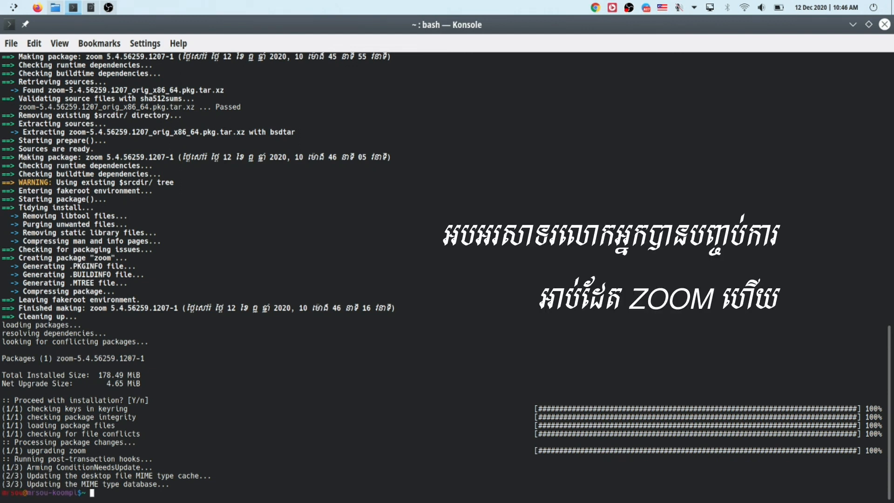
type("cl")
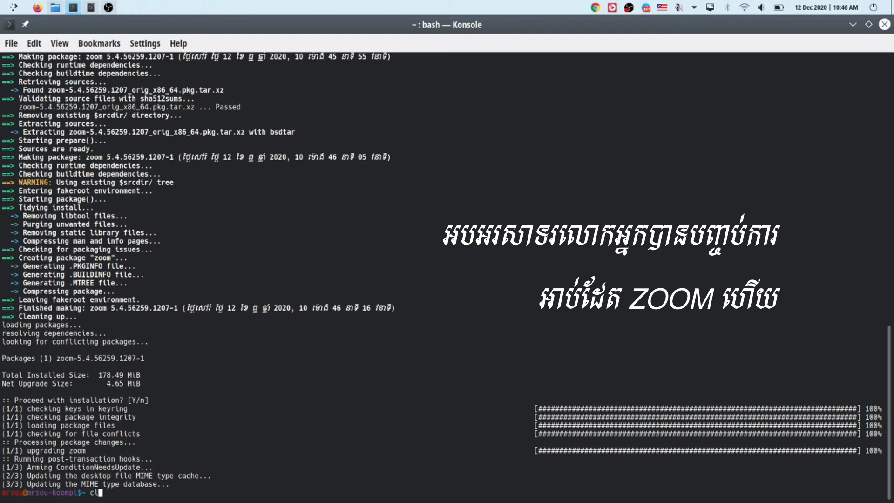